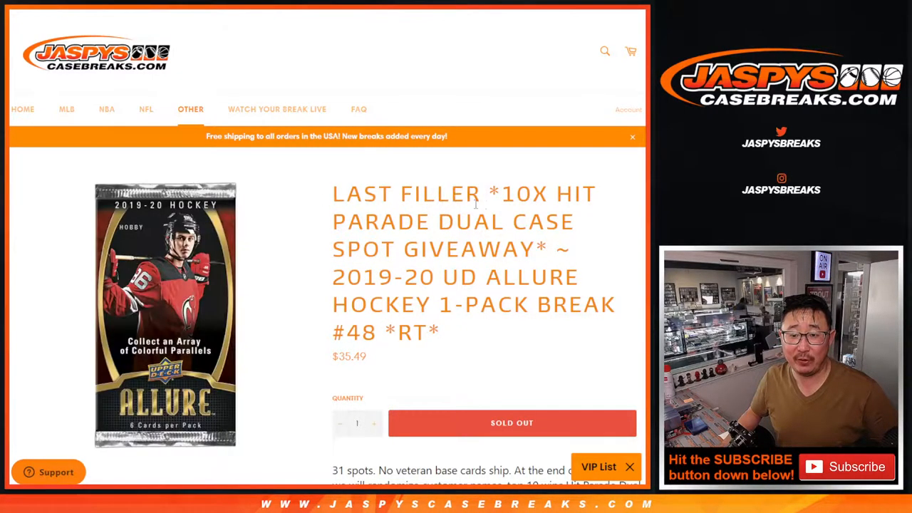
- Look through the 26 spot holders' names in column A before switching to Random.org
double_click(533, 193)
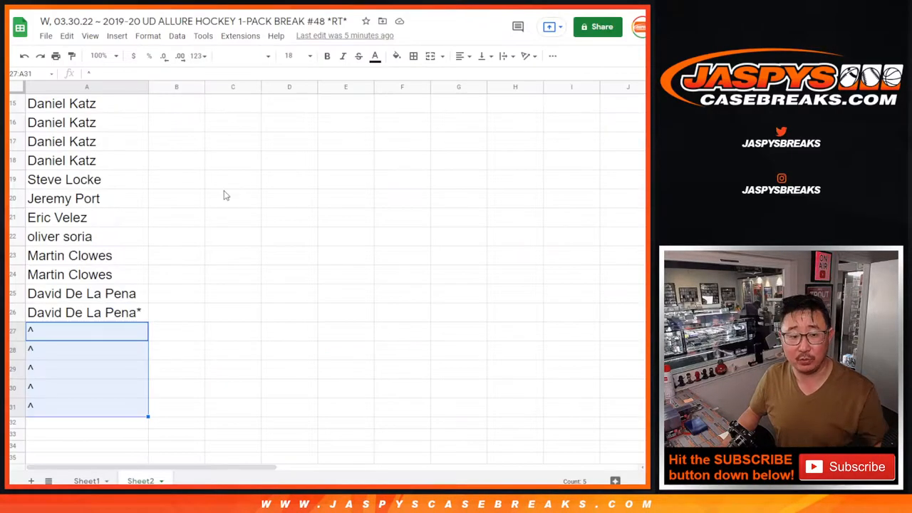
scroll("down", 3)
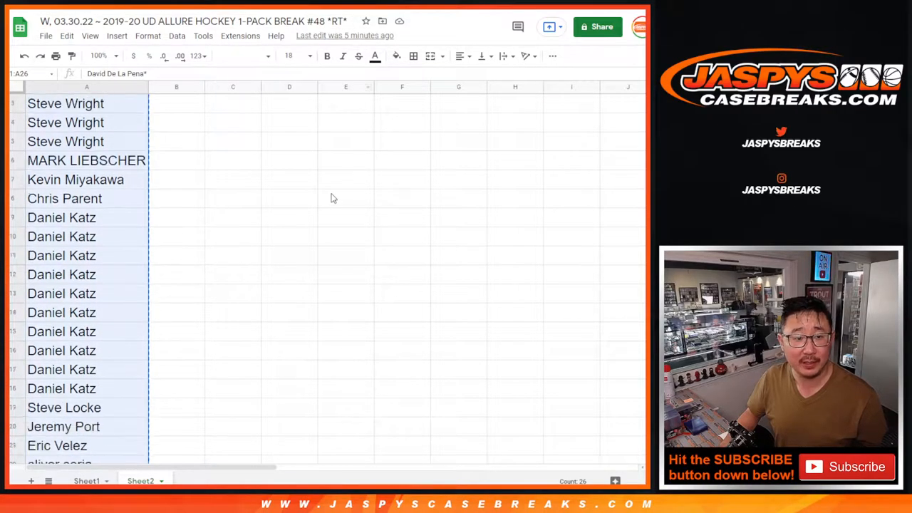
scroll("down", 3)
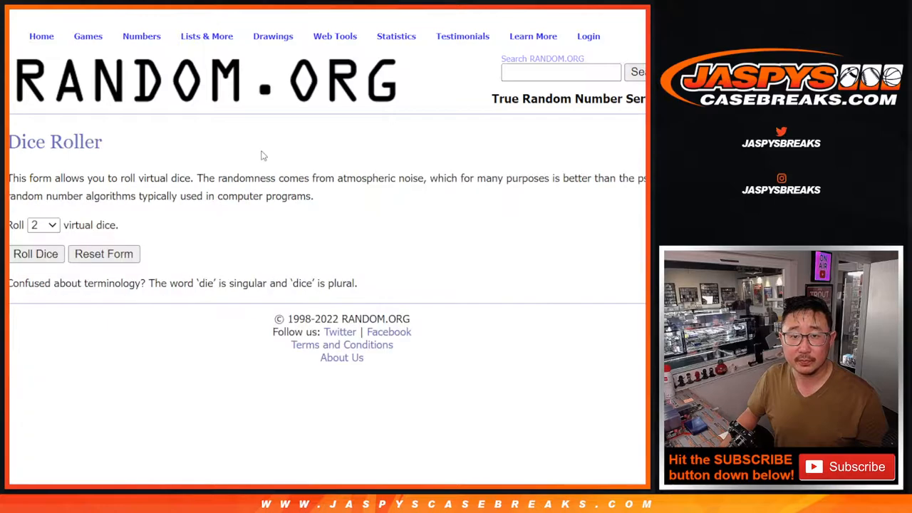
- Randomize the 26-name list in List Randomizer and reshuffle it several more times
left_click(34, 254)
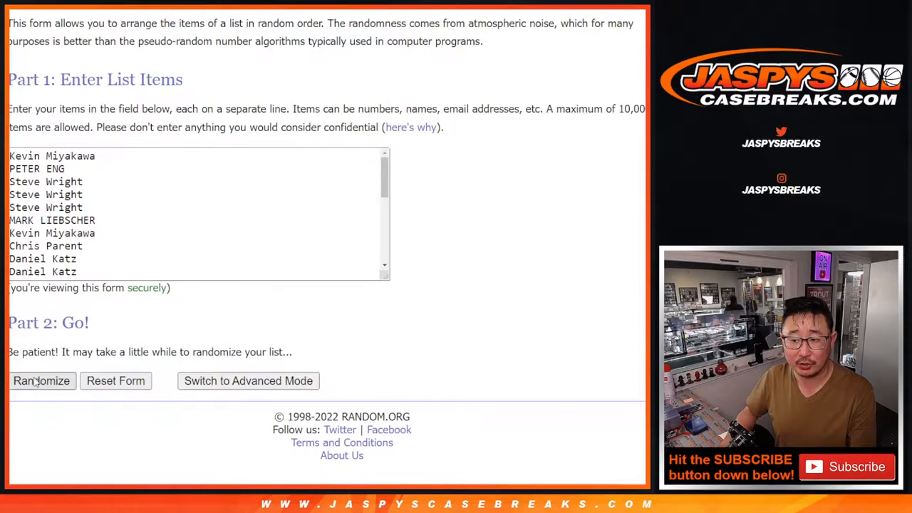
left_click(41, 380)
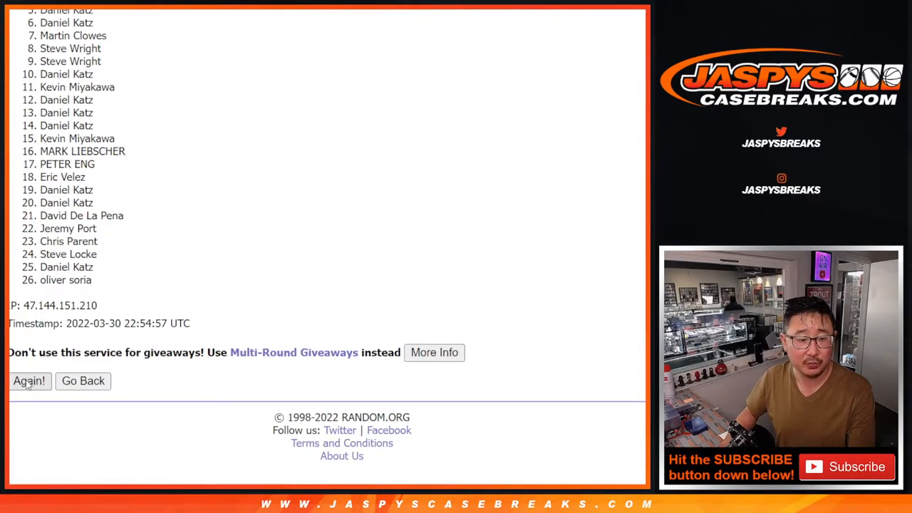
left_click(29, 381)
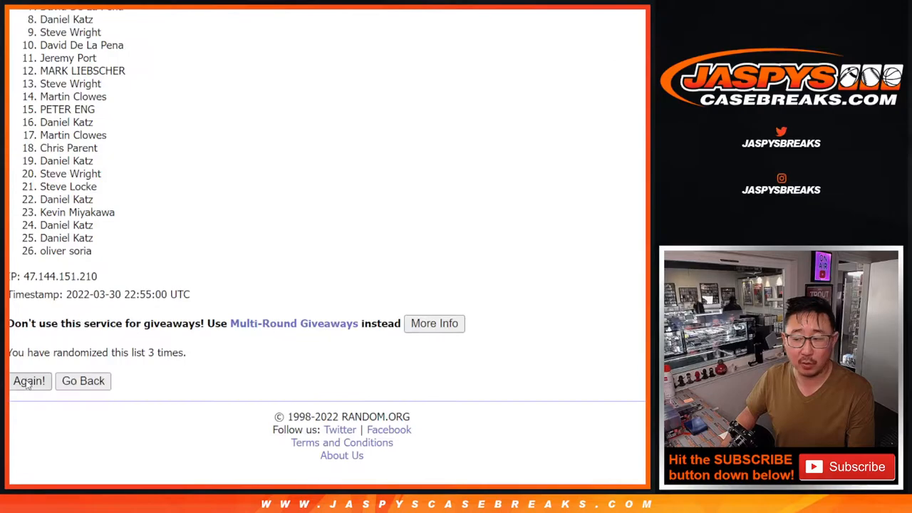
left_click(29, 380)
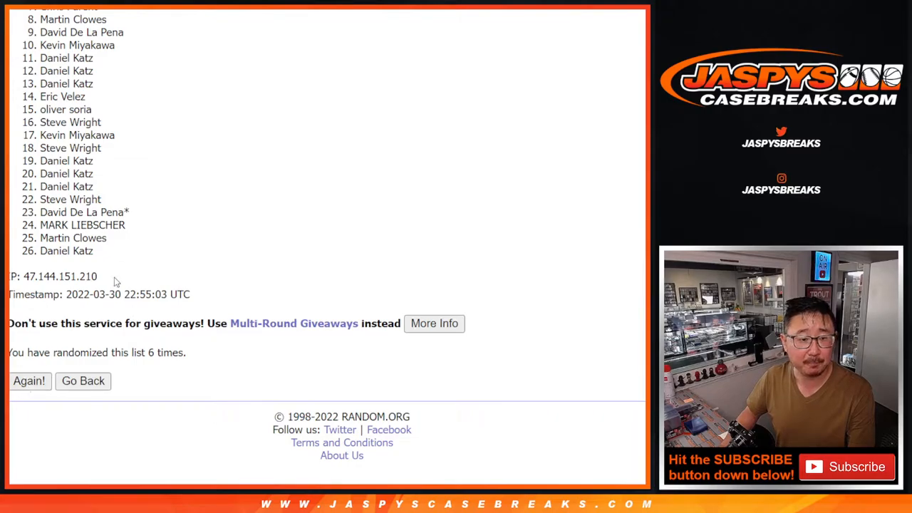
left_click(29, 381)
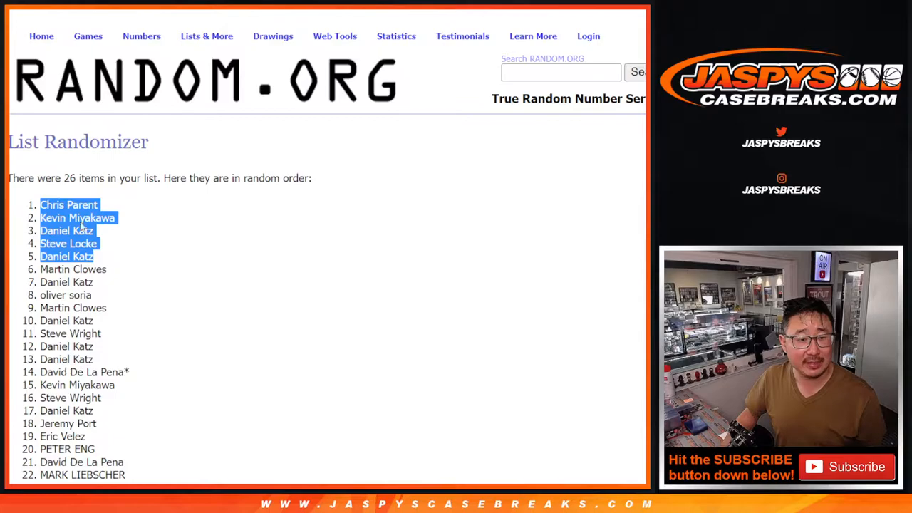
- Paste the top five shuffled names into A27:A31 and match their font size to the list above
scroll("down", 3)
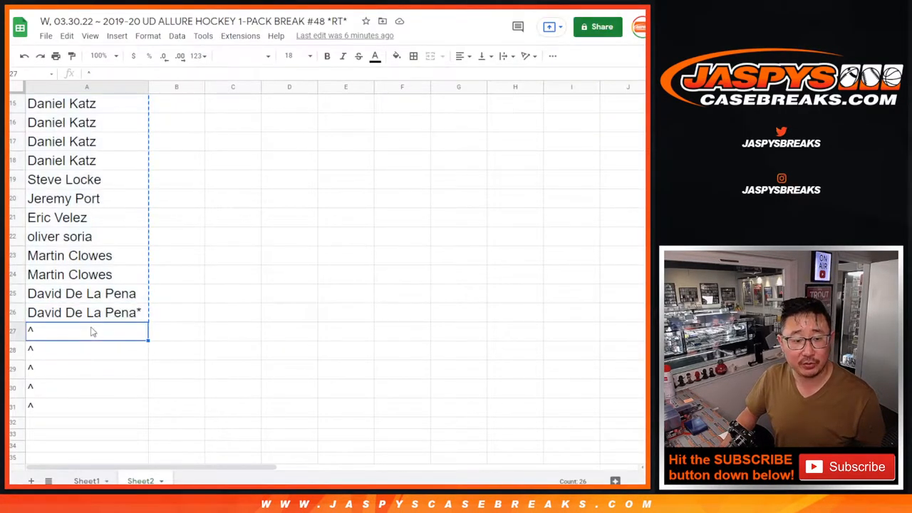
left_click(292, 56)
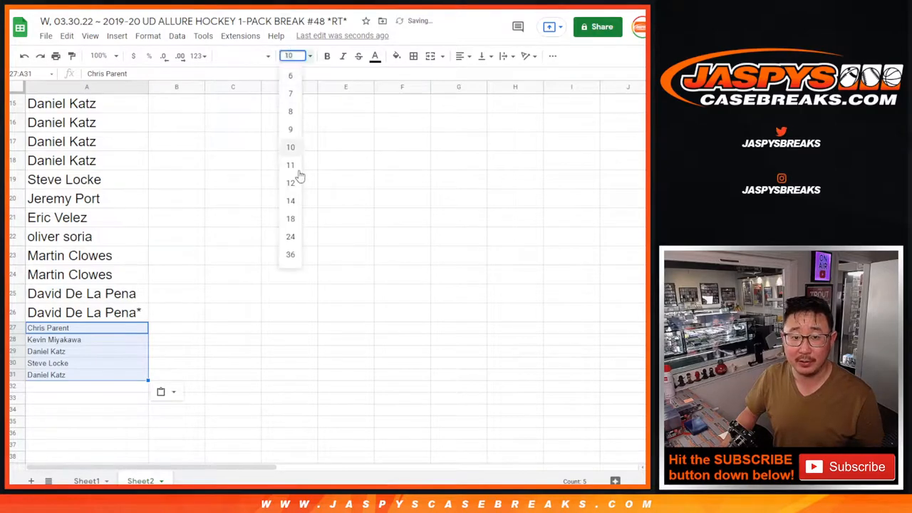
left_click(291, 218)
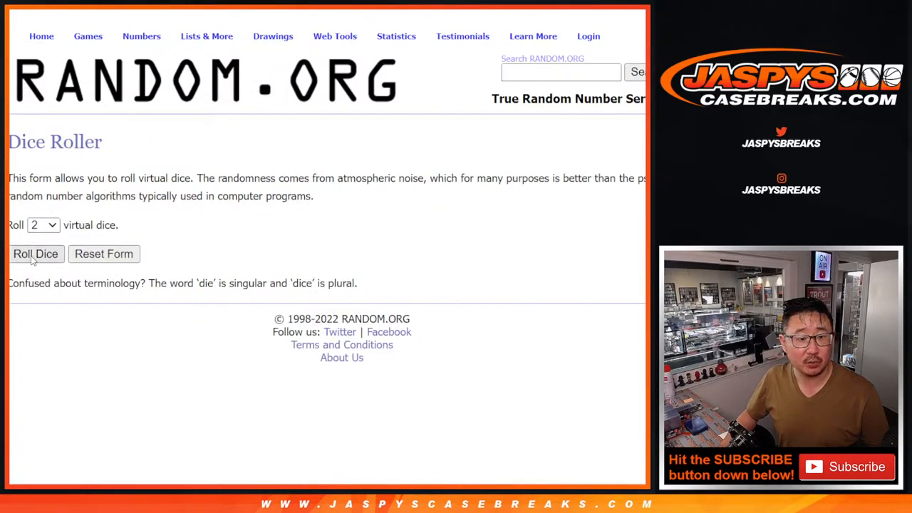
- Randomize the 31-entry list with the five extra spots and reshuffle it repeatedly
left_click(34, 254)
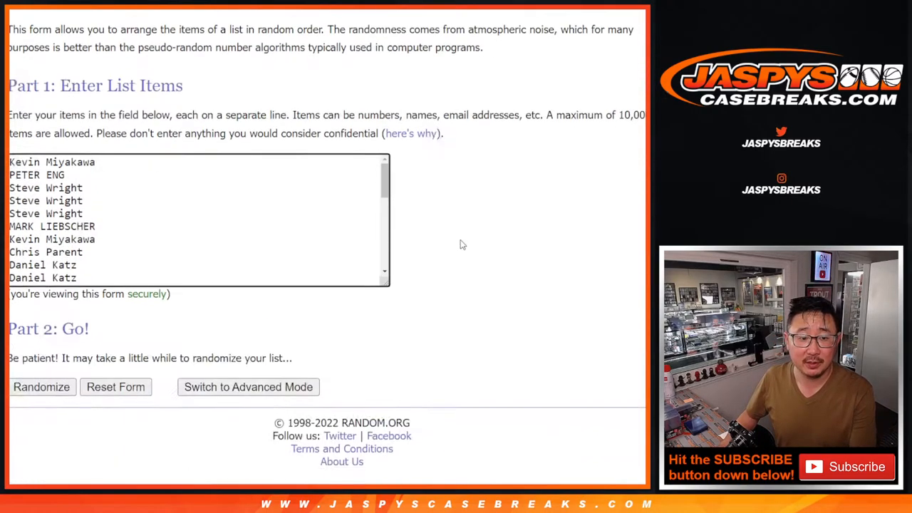
left_click(41, 387)
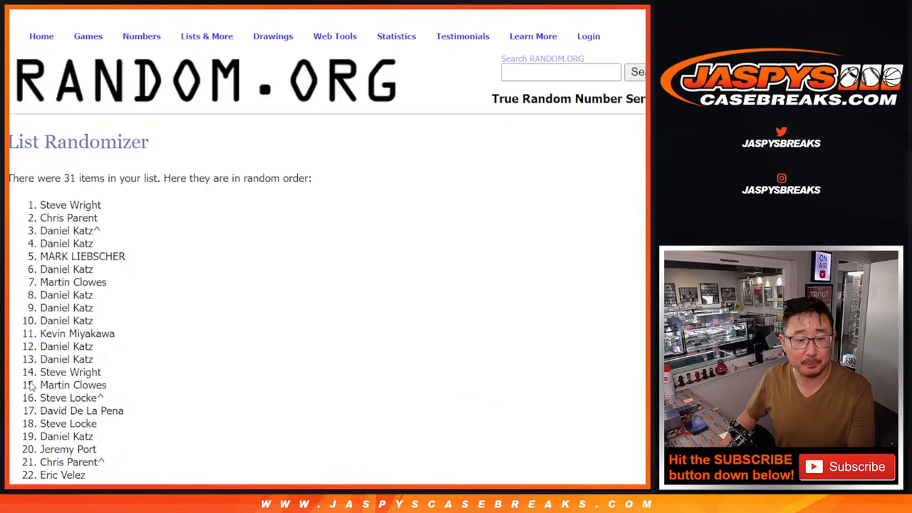
scroll("down", 3)
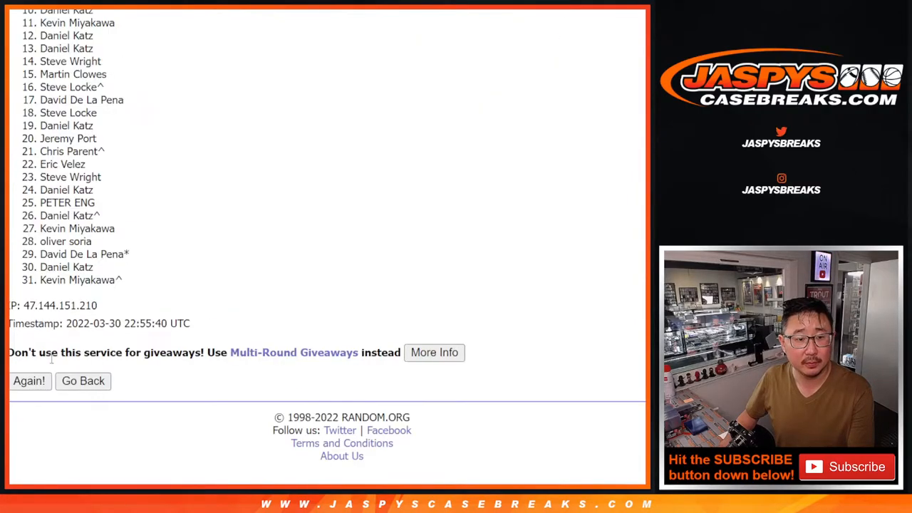
left_click(29, 380)
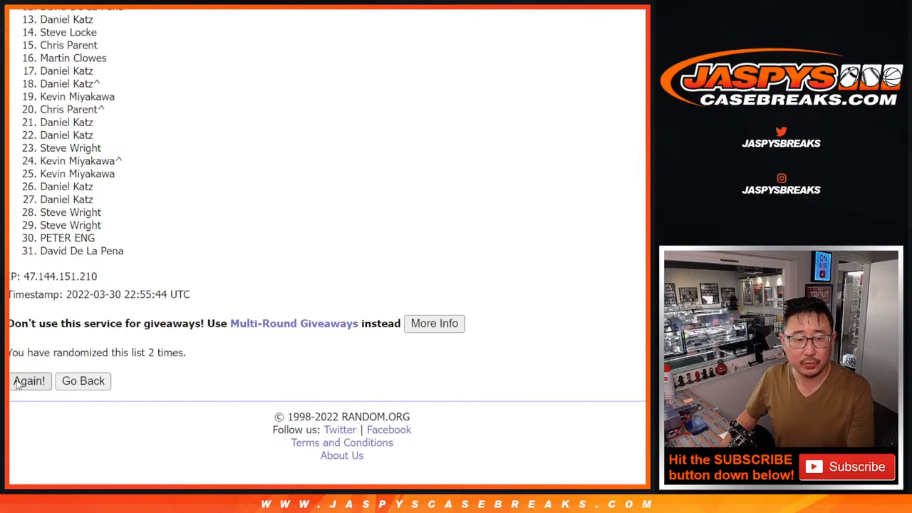
left_click(29, 380)
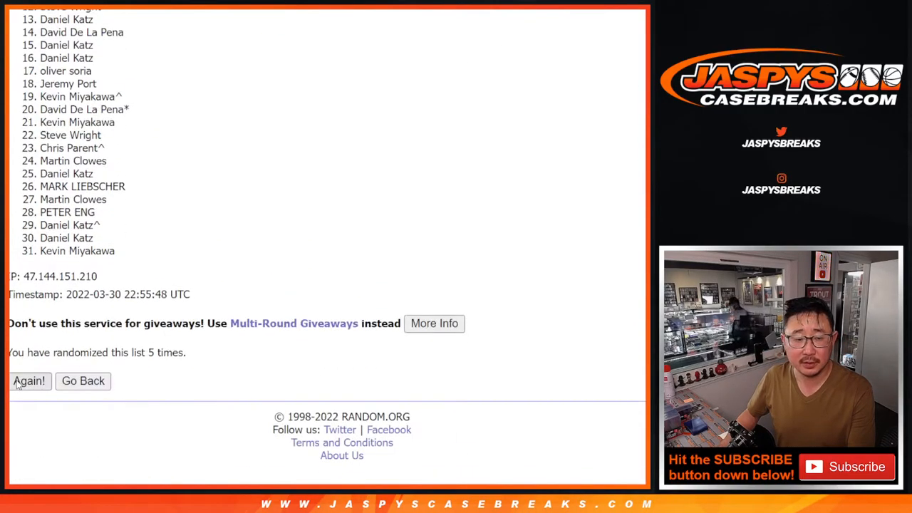
left_click(28, 380)
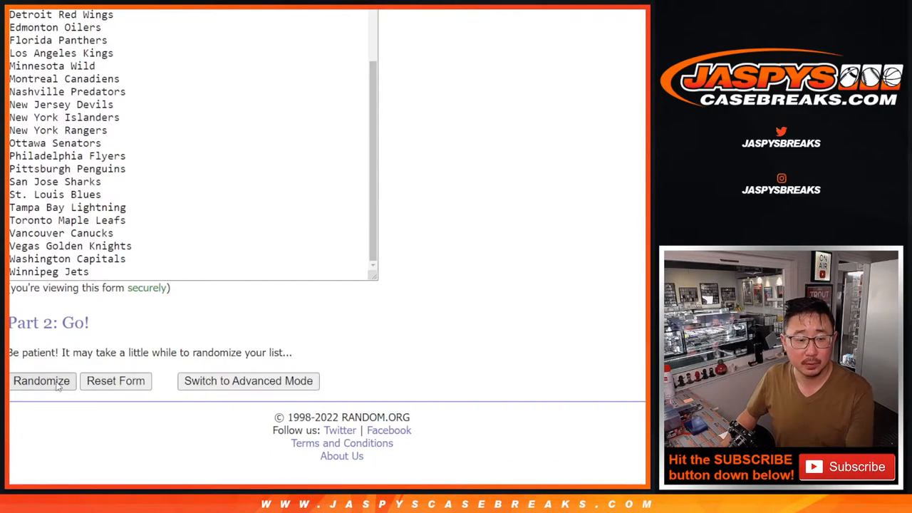
- Shuffle the 31 NHL team names until the randomizer counter reads six times
left_click(41, 381)
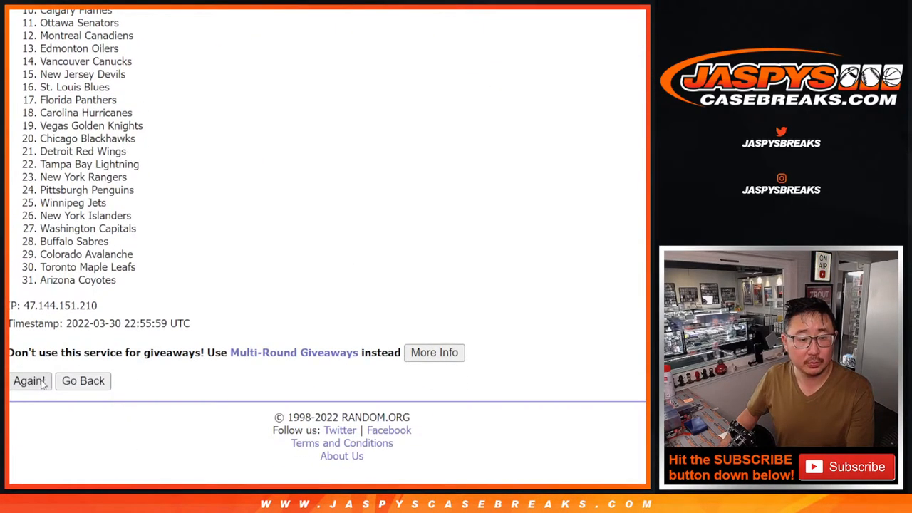
left_click(29, 381)
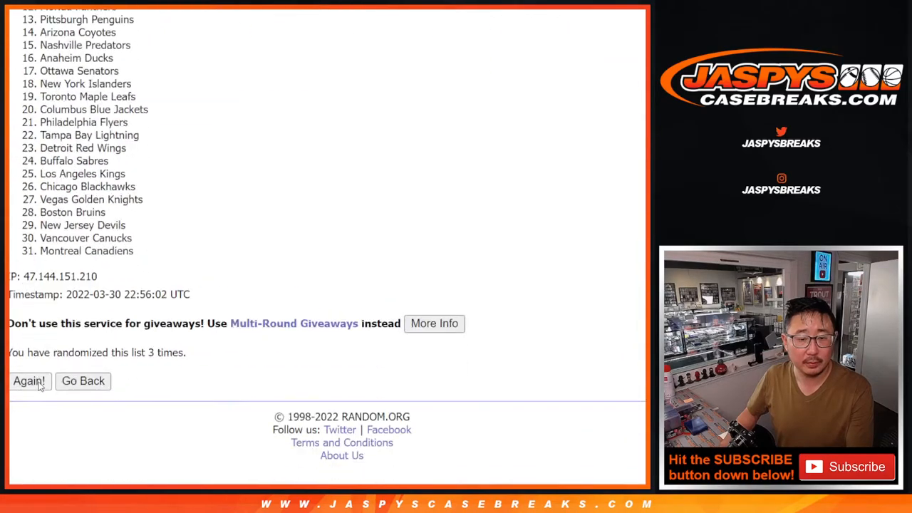
left_click(29, 380)
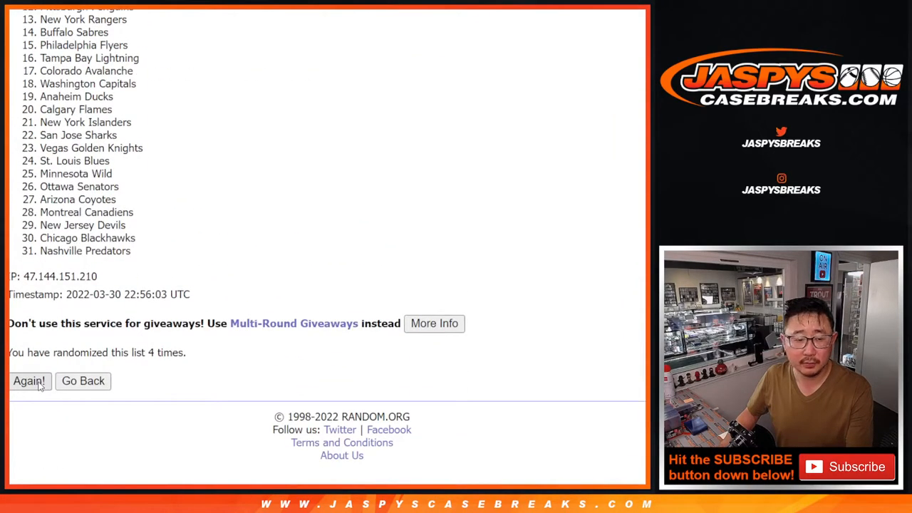
left_click(28, 380)
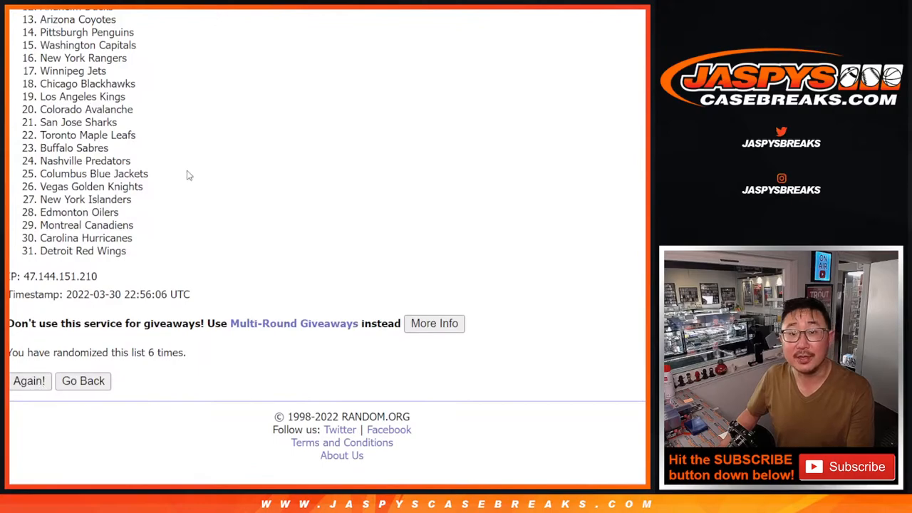
left_click(29, 381)
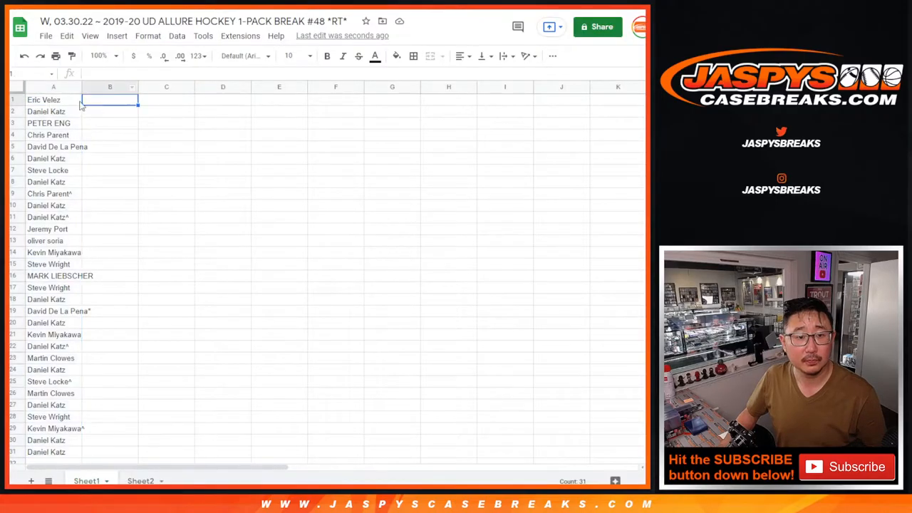
- Set the name-team sheet in Questrial, zoom in, and sort the rows A→Z by team in column B
left_click(243, 55)
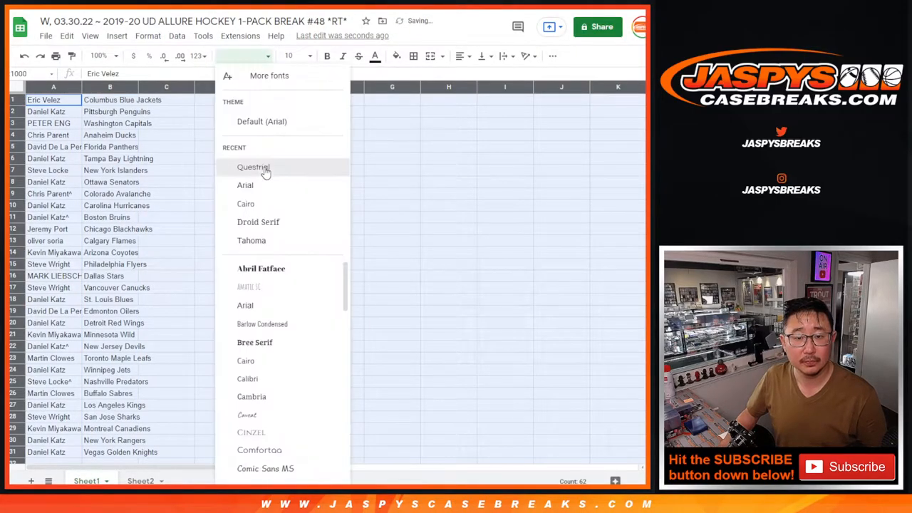
left_click(253, 167)
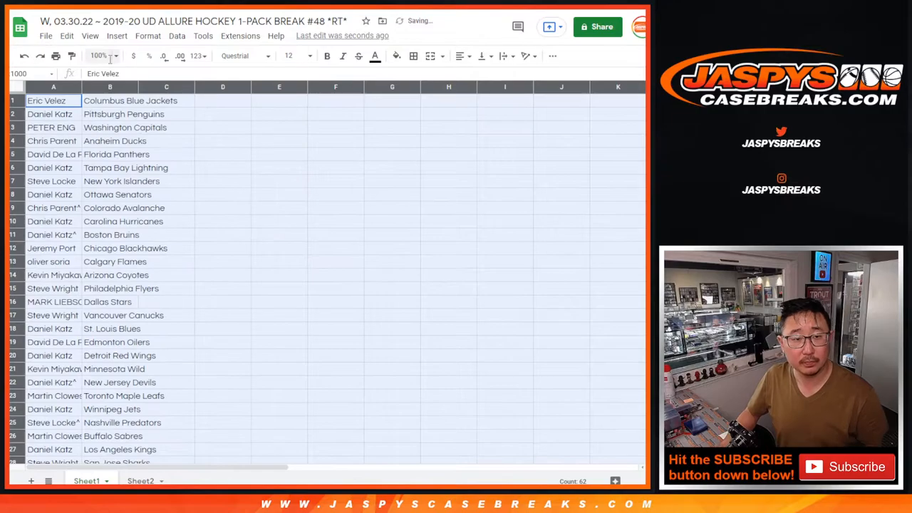
left_click(99, 56)
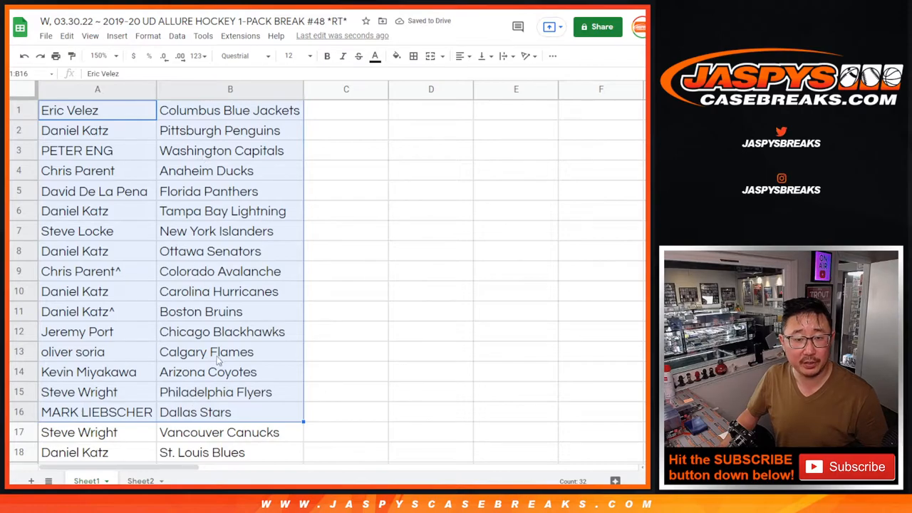
scroll("down", 3)
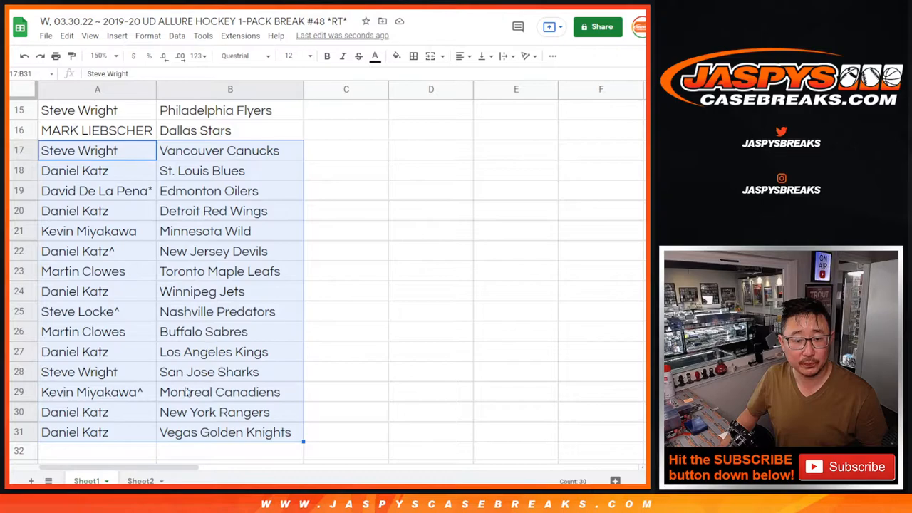
left_click(99, 56)
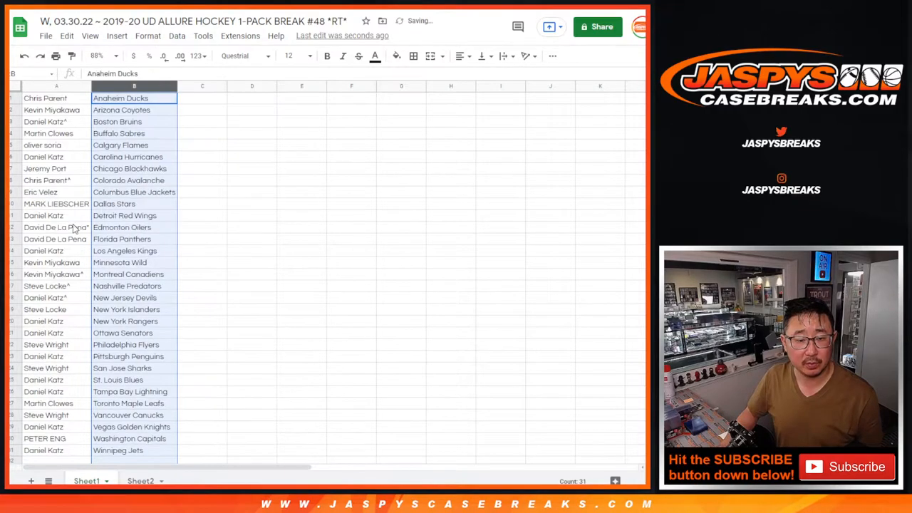
- Print the current sheet in portrait, fit to width, on a single page
left_click(413, 55)
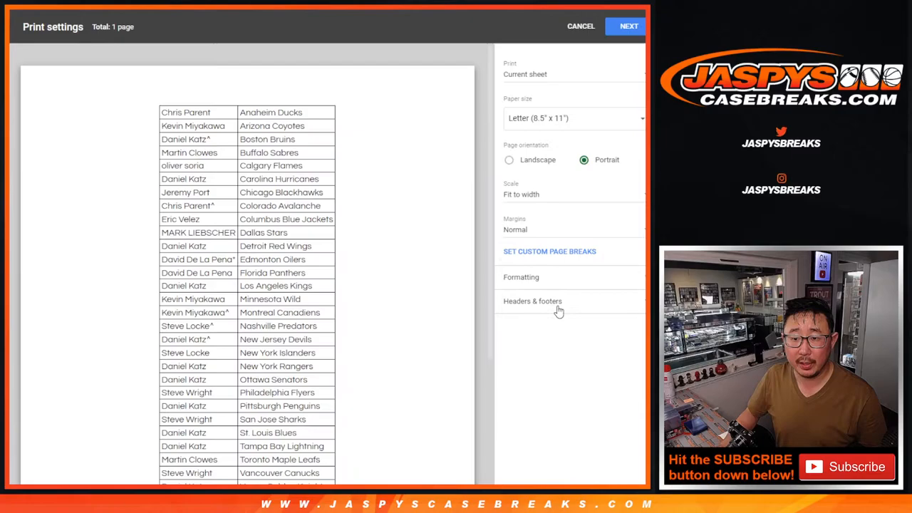
left_click(533, 301)
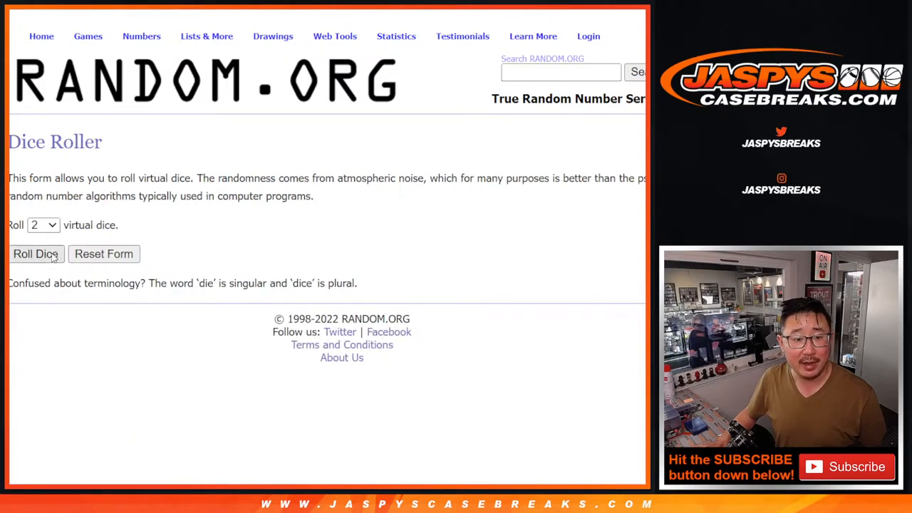
- Roll the two dice, then randomize the 31 spot-holder names and reshuffle them repeatedly
left_click(36, 254)
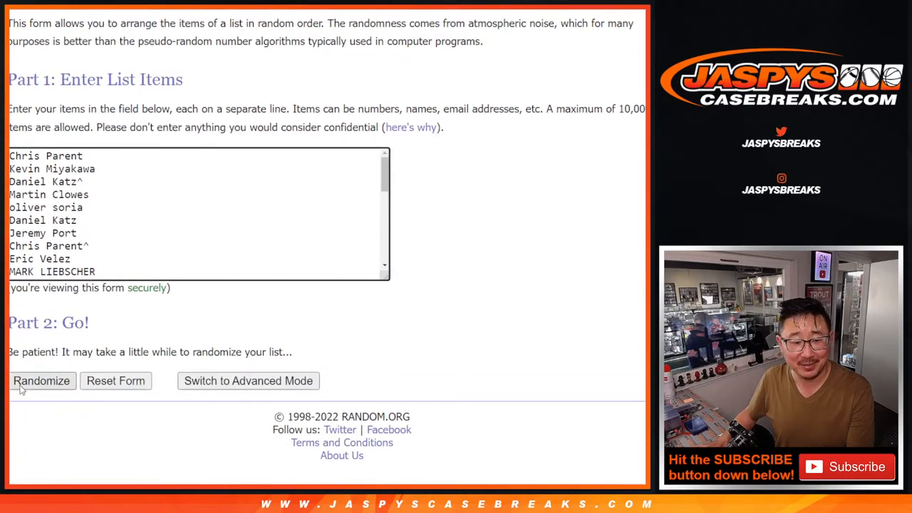
left_click(41, 381)
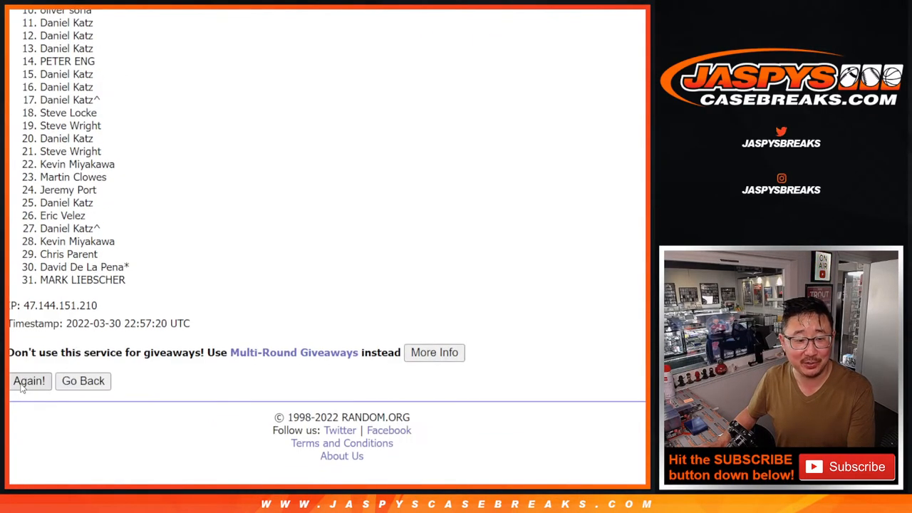
left_click(28, 381)
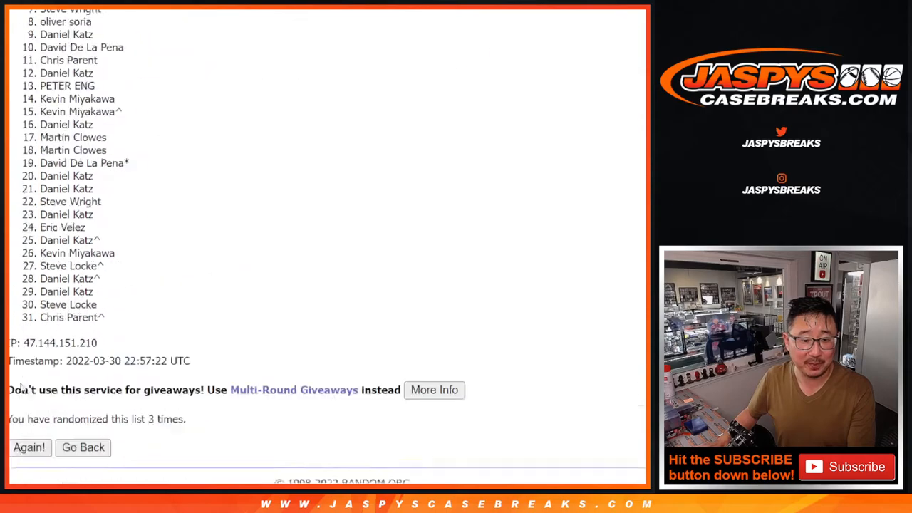
left_click(29, 447)
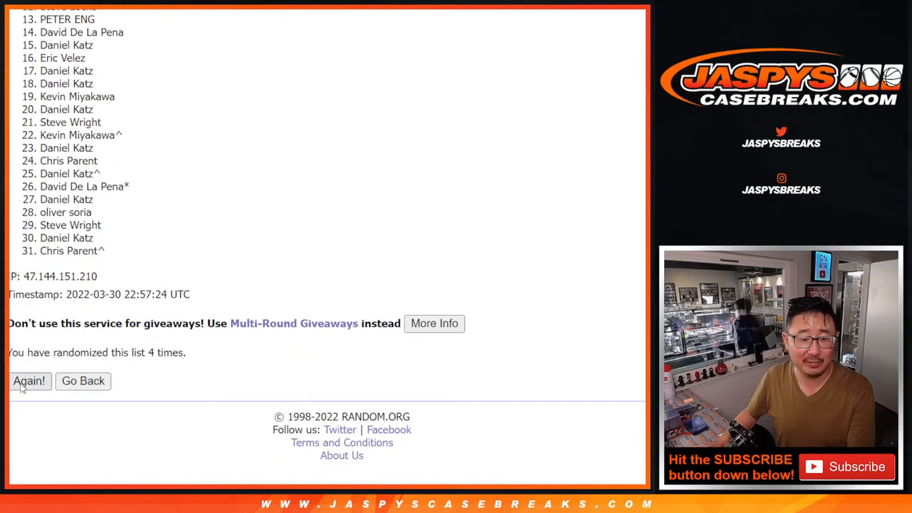
left_click(28, 381)
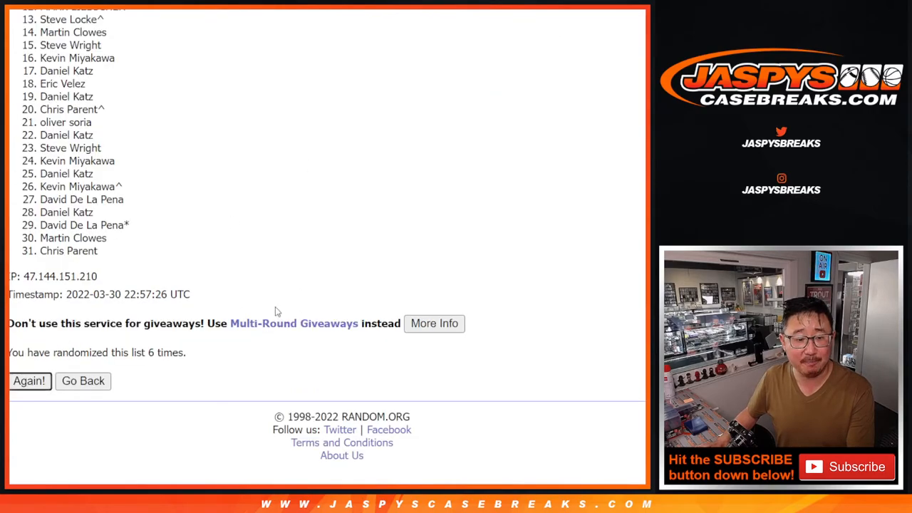
left_click(29, 380)
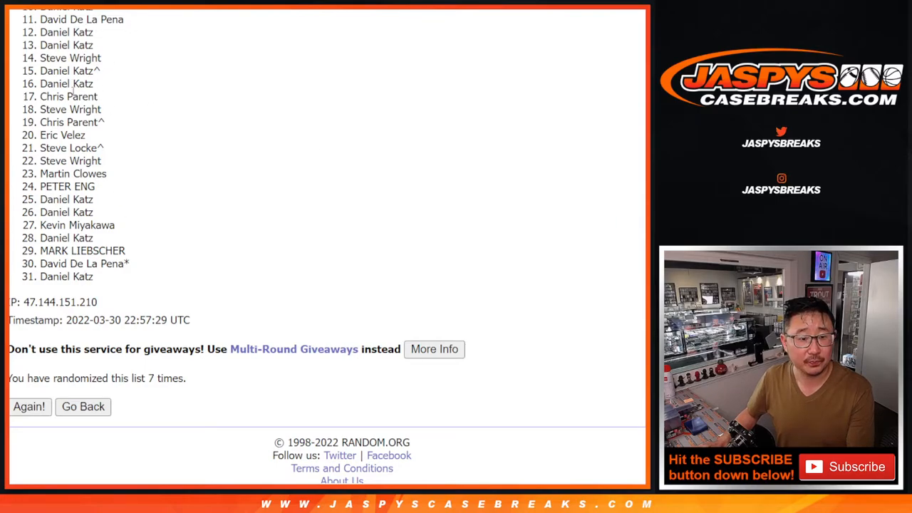
mouse_move(260, 242)
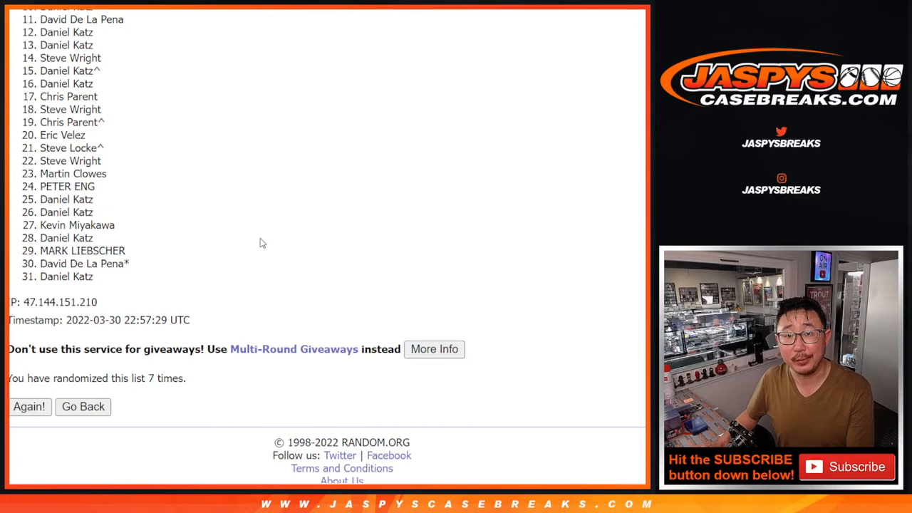
mouse_move(577, 217)
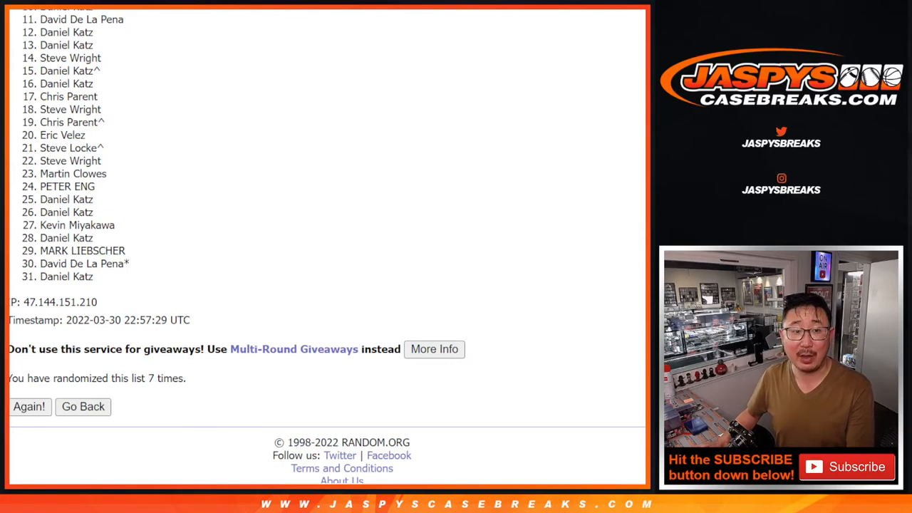
- Return to the top of the seven-times-shuffled results and select the first names listed
scroll("up", 3)
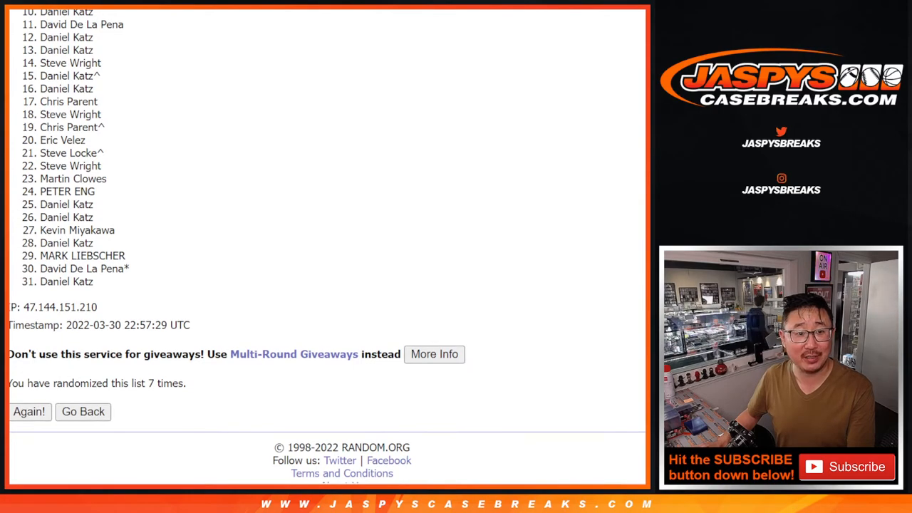
scroll("up", 3)
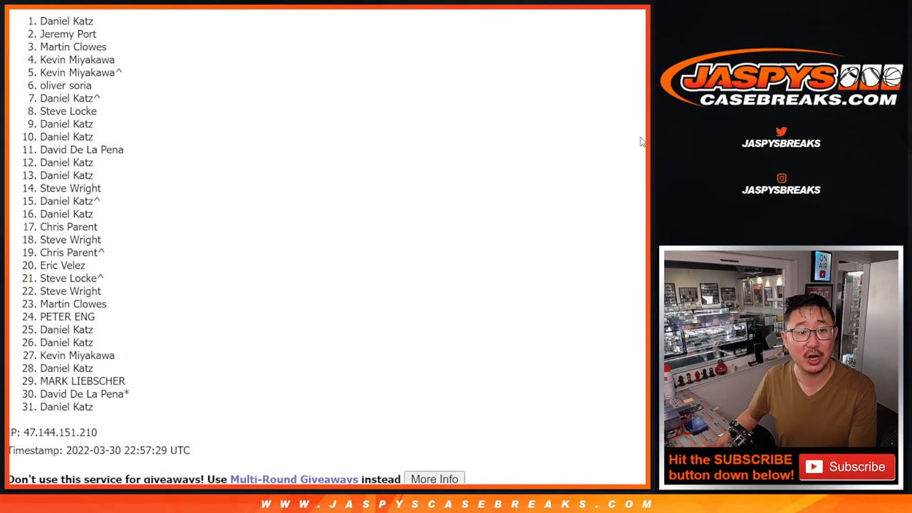
left_click_drag(40, 22, 100, 114)
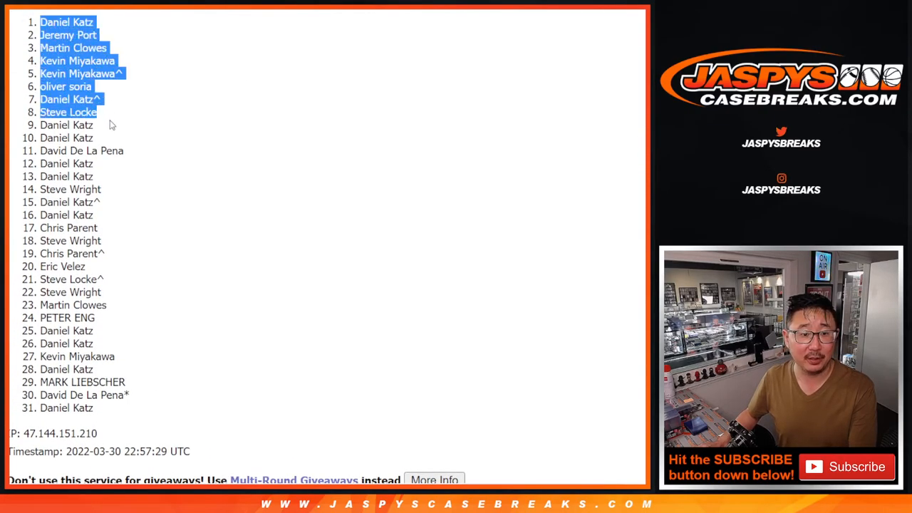